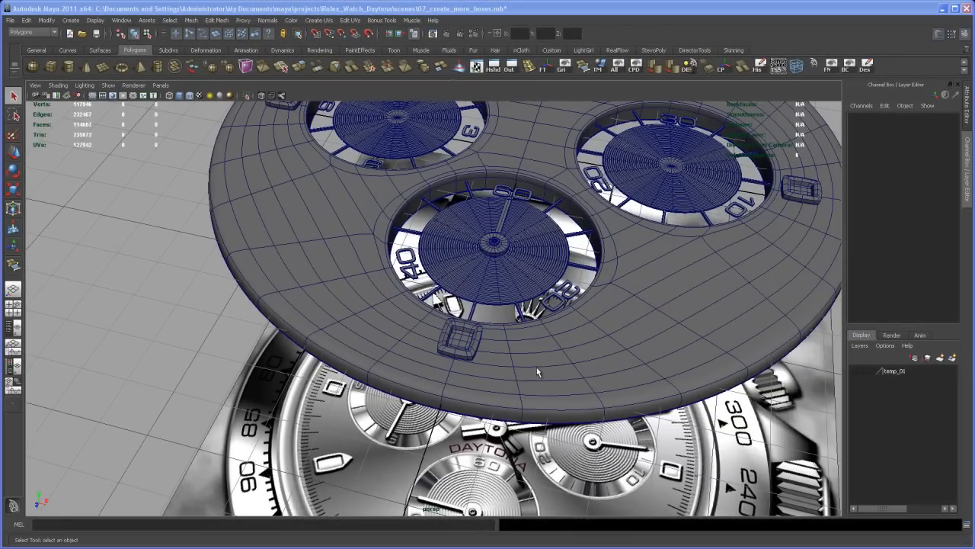
pyautogui.moveTo(515, 384)
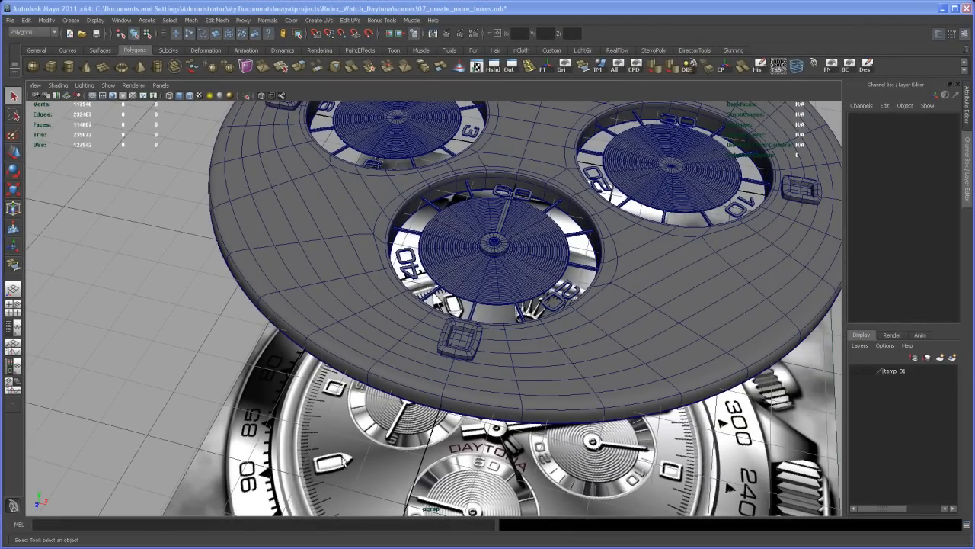
pyautogui.moveTo(442, 419)
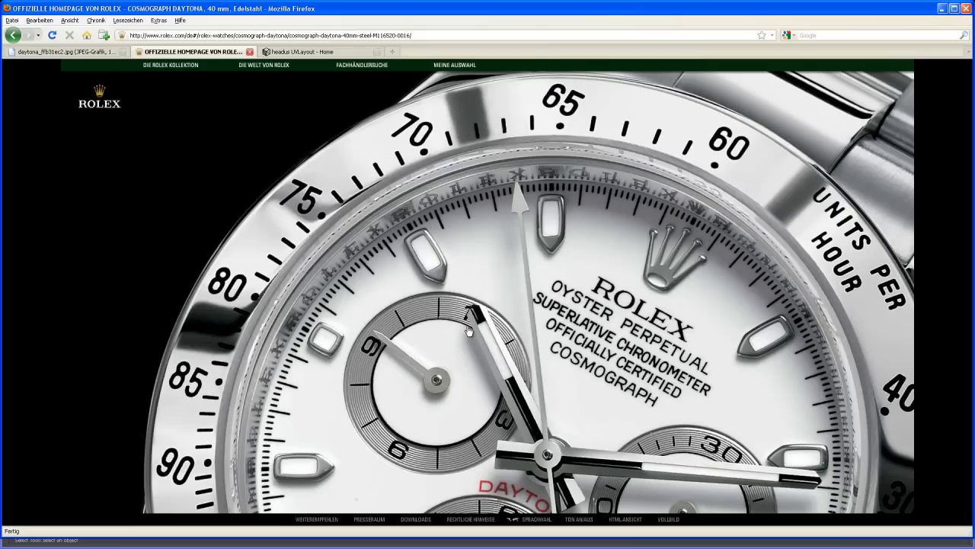
pyautogui.moveTo(430, 256)
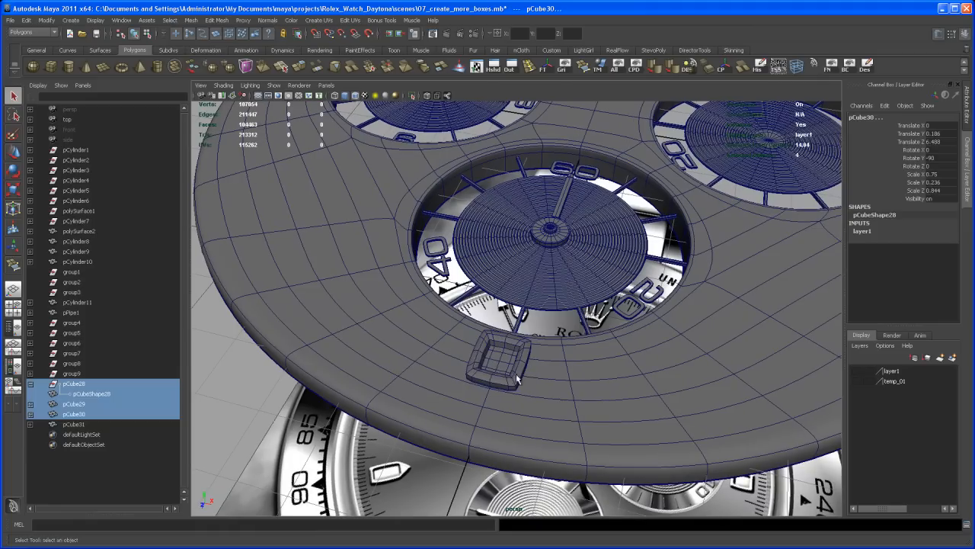
# Step: Select the cube bezel above SWISS MADE and switch it to vertex editing
pyautogui.click(501, 366)
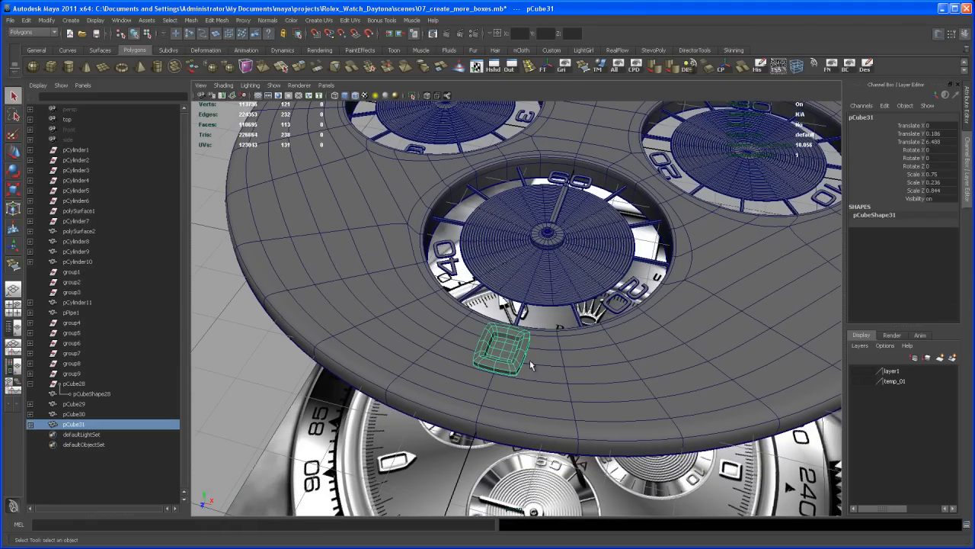
pyautogui.moveTo(600, 119)
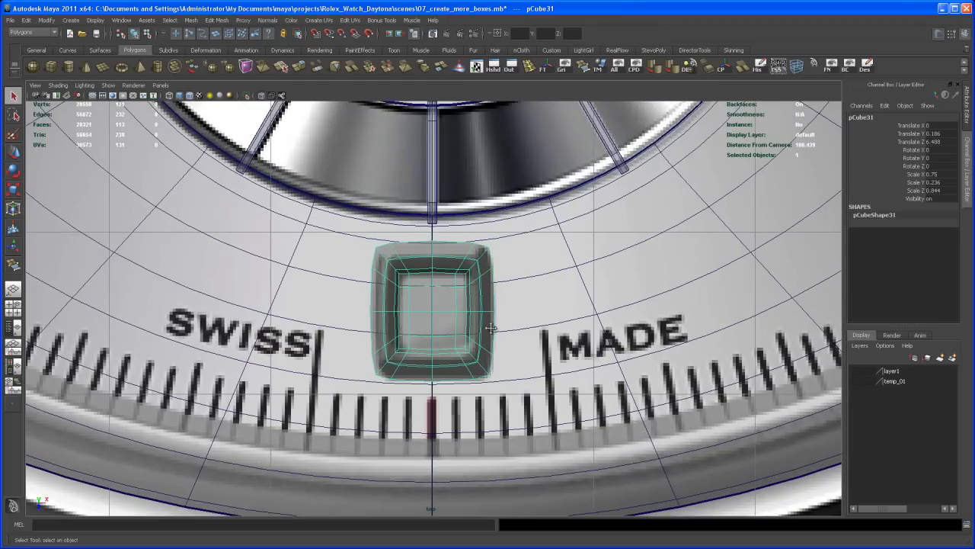
pyautogui.rightClick(439, 305)
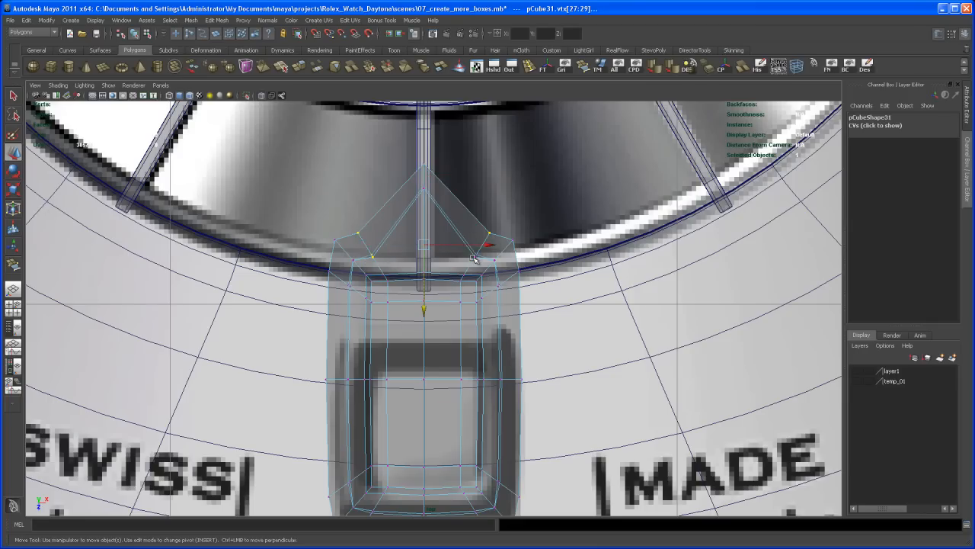
pyautogui.moveTo(427, 308)
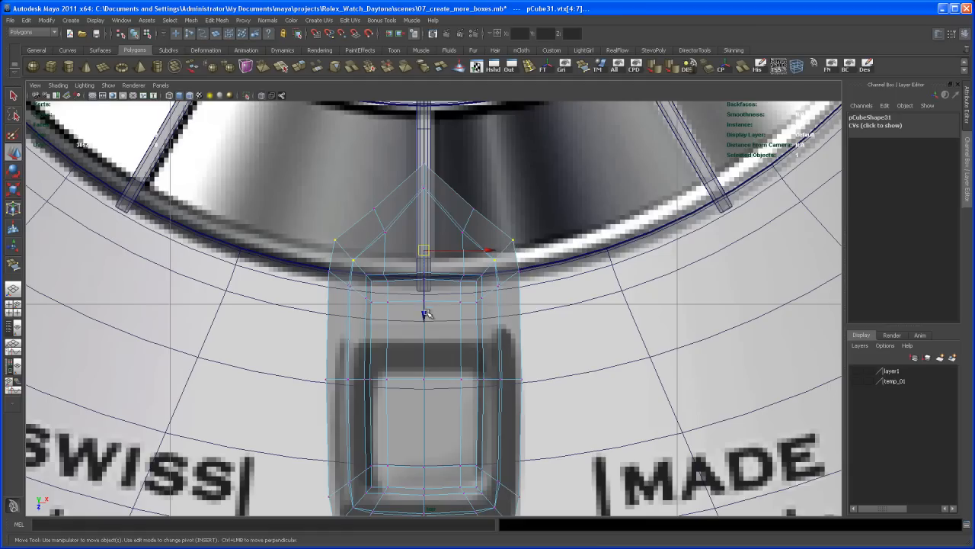
# Step: Scale the top-end vertices into a pointed bow and preview it smoothed
pyautogui.press('r')
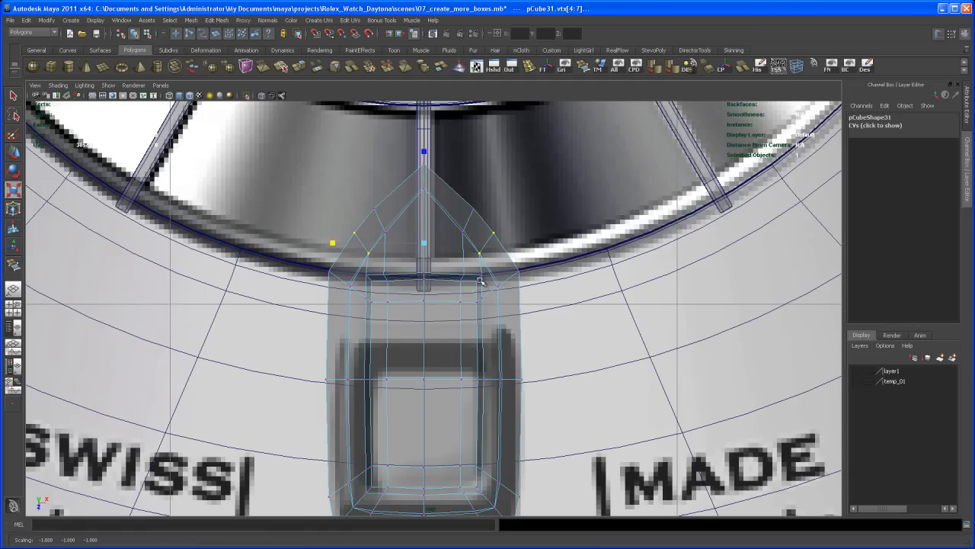
pyautogui.press('3')
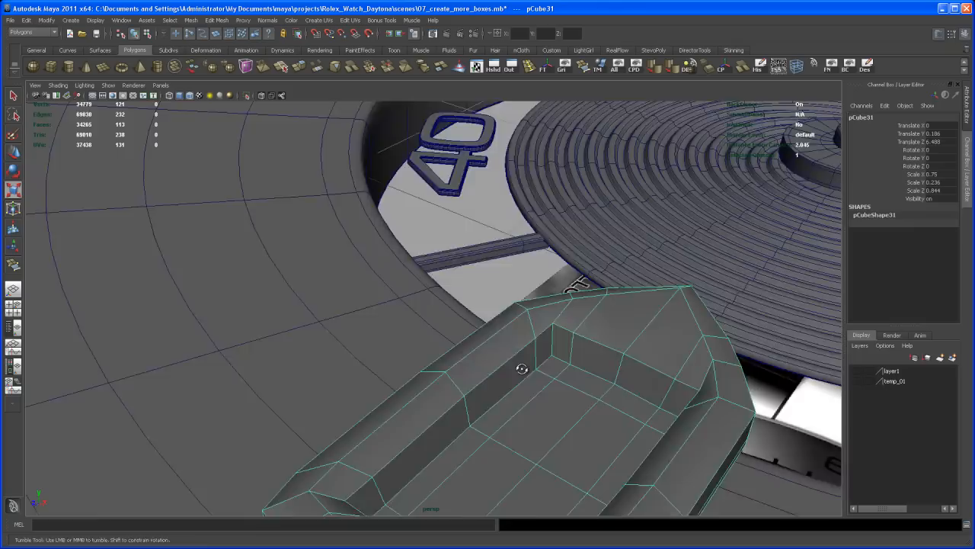
# Step: Raise the top vertex of the inner bow wall, viewed from the bezel's side
pyautogui.moveTo(521, 370); pyautogui.dragTo(518, 308)
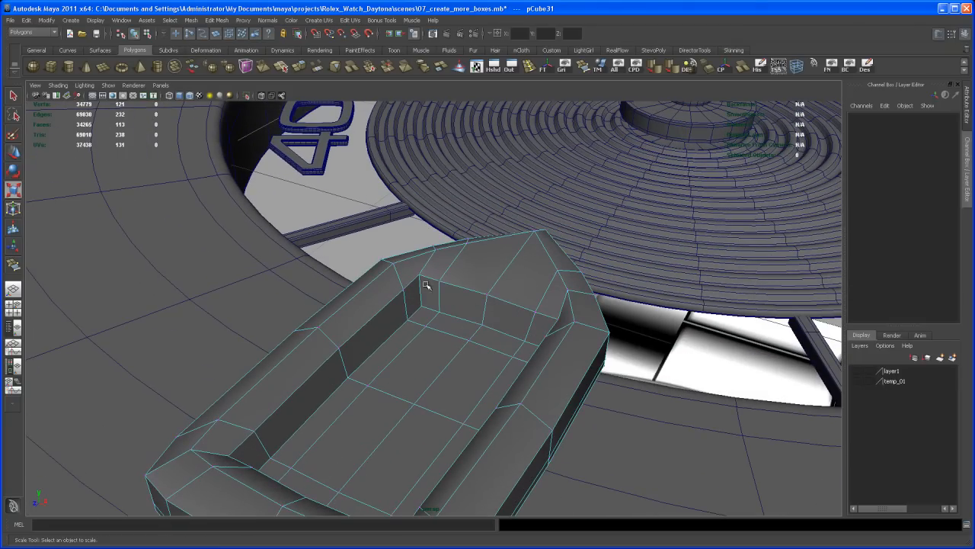
pyautogui.click(418, 271)
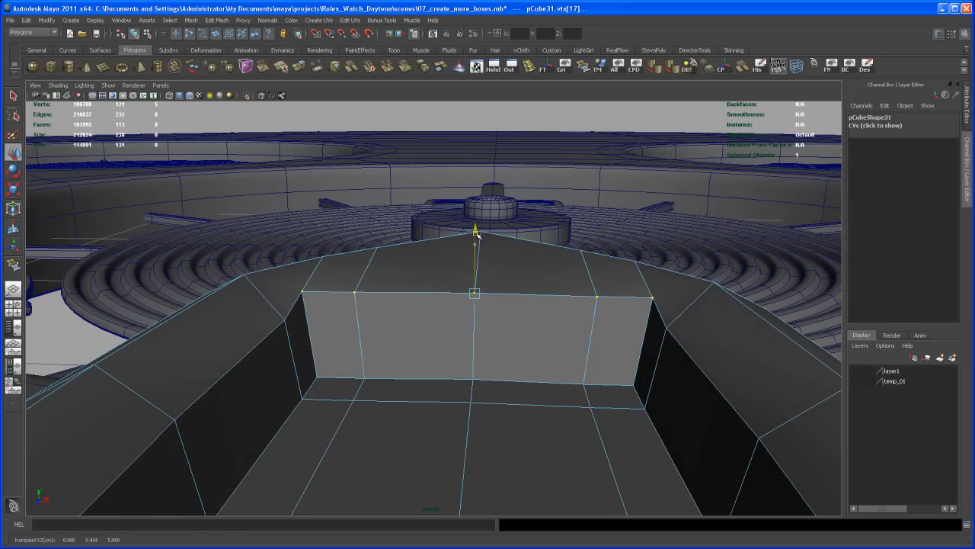
pyautogui.moveTo(475, 293); pyautogui.dragTo(475, 298)
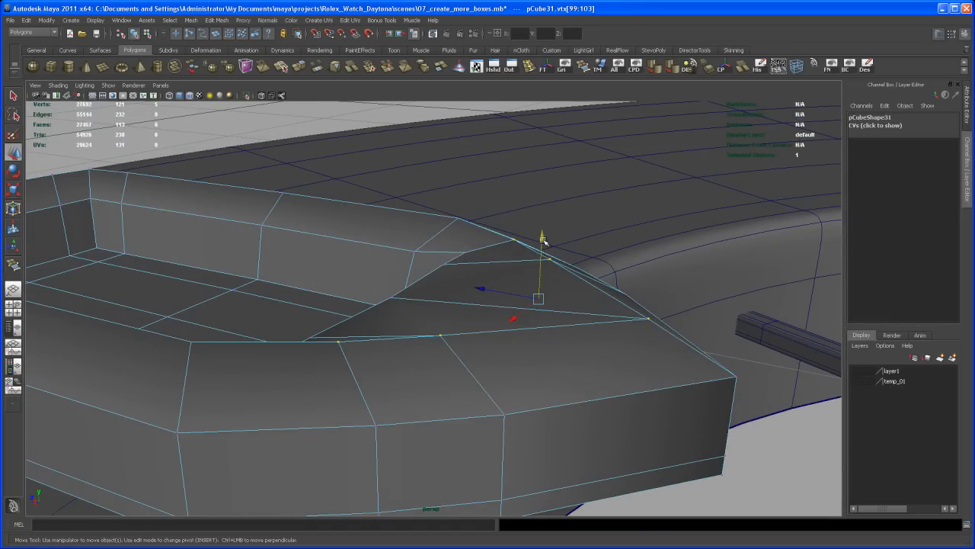
# Step: Flatten the outer bow edge and scale the inner front-wall vertices, then preview smoothed
pyautogui.moveTo(543, 235); pyautogui.dragTo(540, 253)
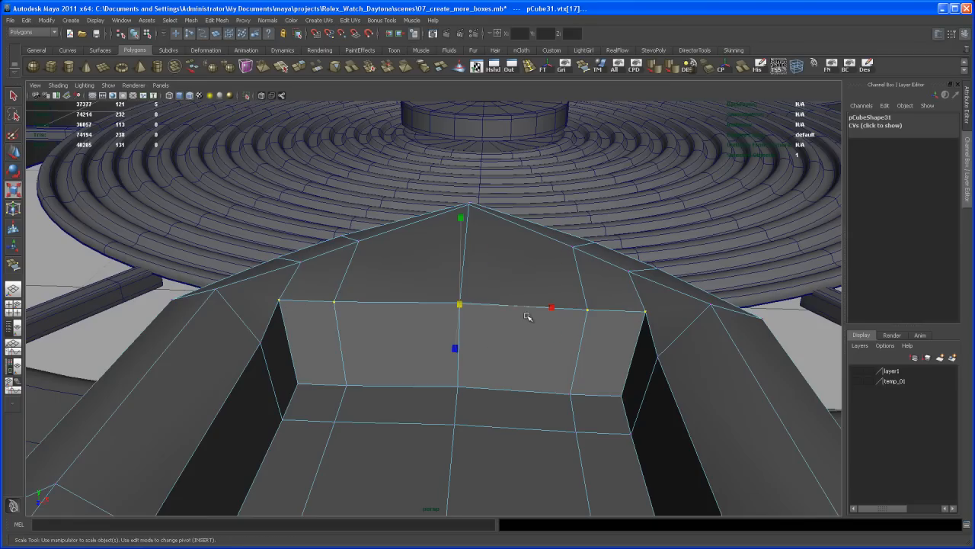
pyautogui.moveTo(551, 308); pyautogui.dragTo(538, 308)
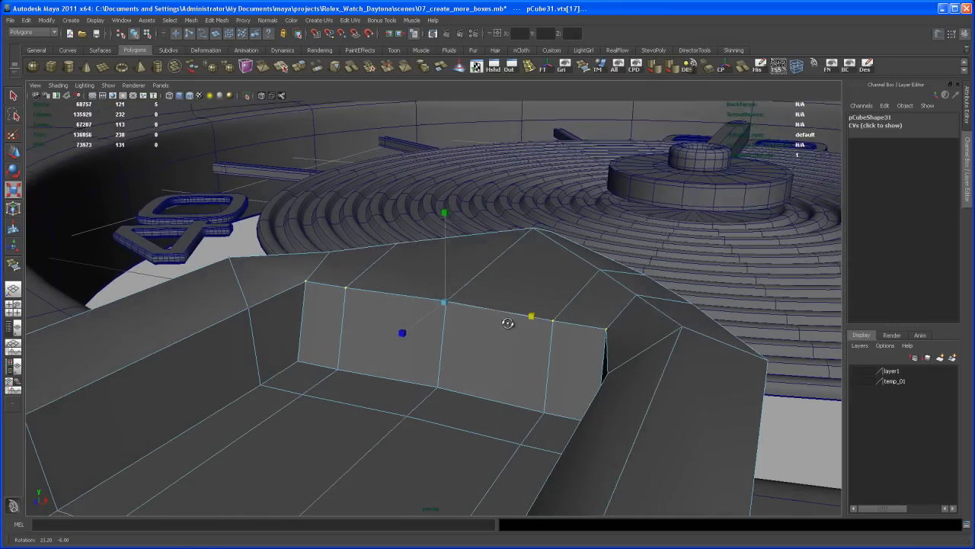
pyautogui.press('3')
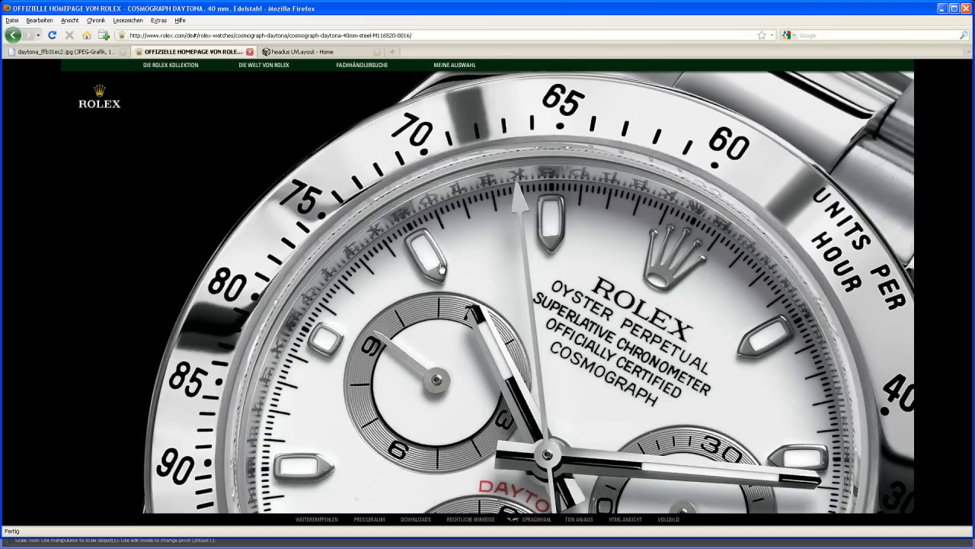
pyautogui.moveTo(421, 276)
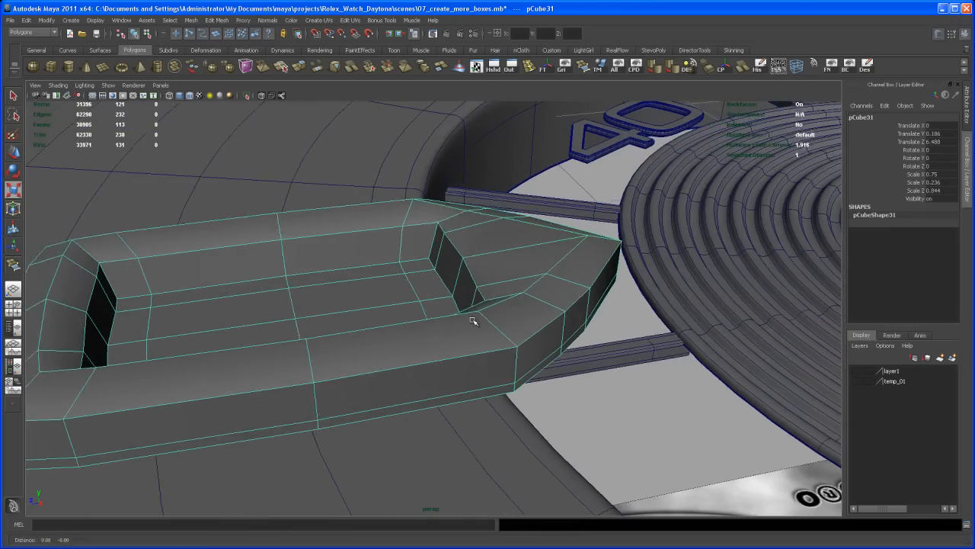
# Step: Orbit around the smoothed bezel to check its rounded rubber-boat form from the bow
pyautogui.moveTo(472, 320); pyautogui.dragTo(497, 367)
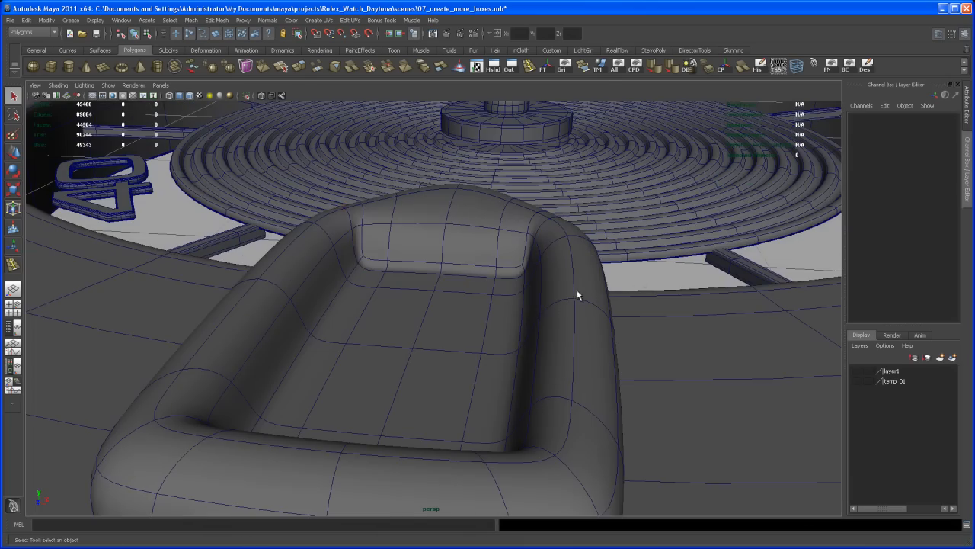
pyautogui.moveTo(578, 296); pyautogui.dragTo(550, 327)
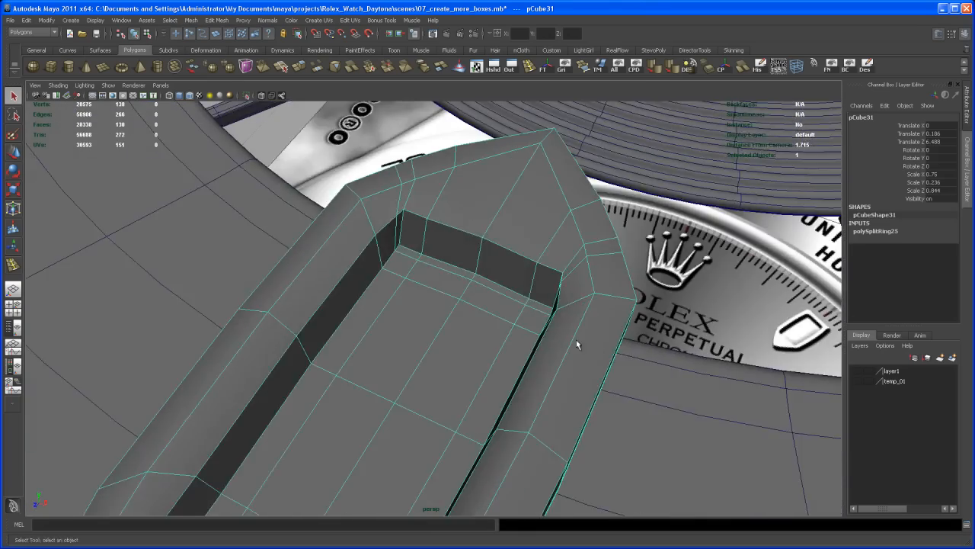
# Step: Orbit around the hull walls and bow corner to inspect the new edge loops
pyautogui.moveTo(576, 344); pyautogui.dragTo(567, 316)
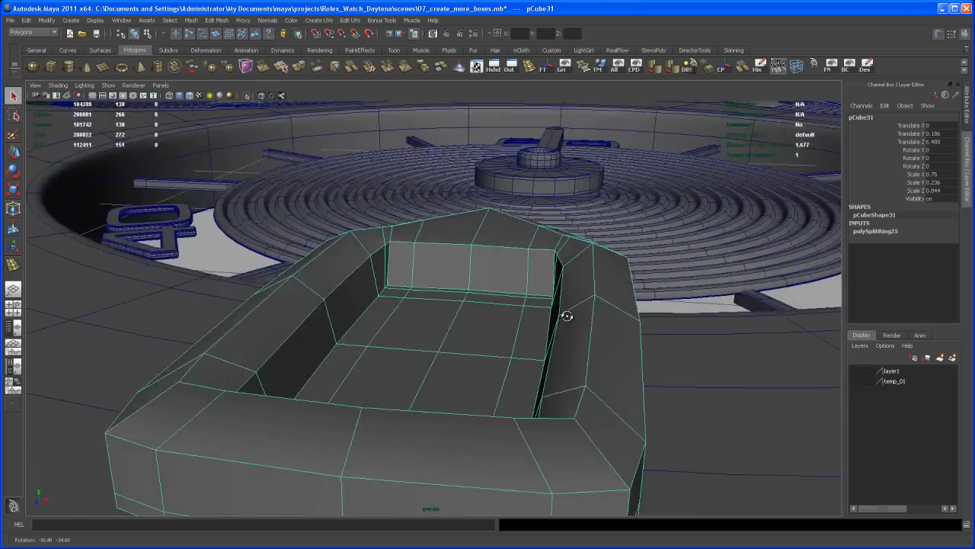
pyautogui.moveTo(567, 315); pyautogui.dragTo(503, 320)
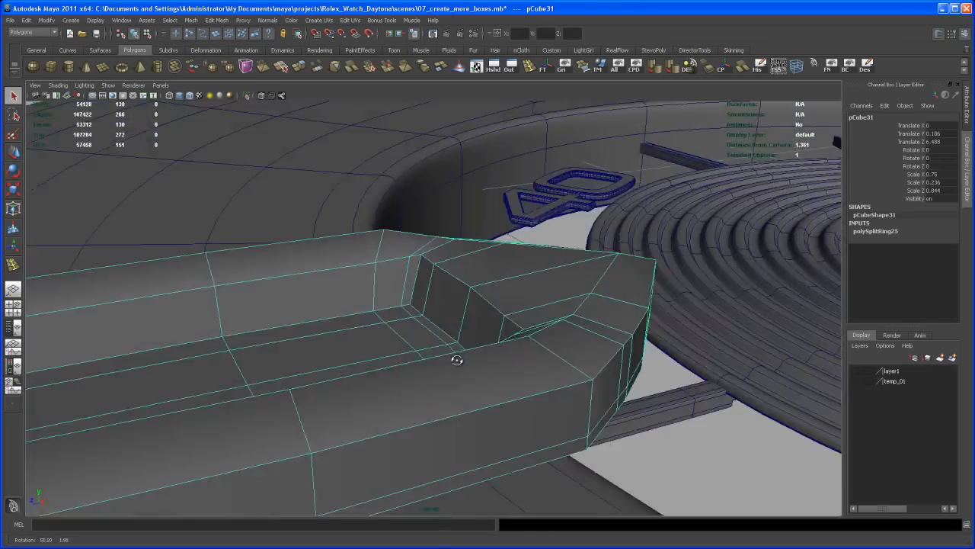
pyautogui.moveTo(457, 359); pyautogui.dragTo(454, 357)
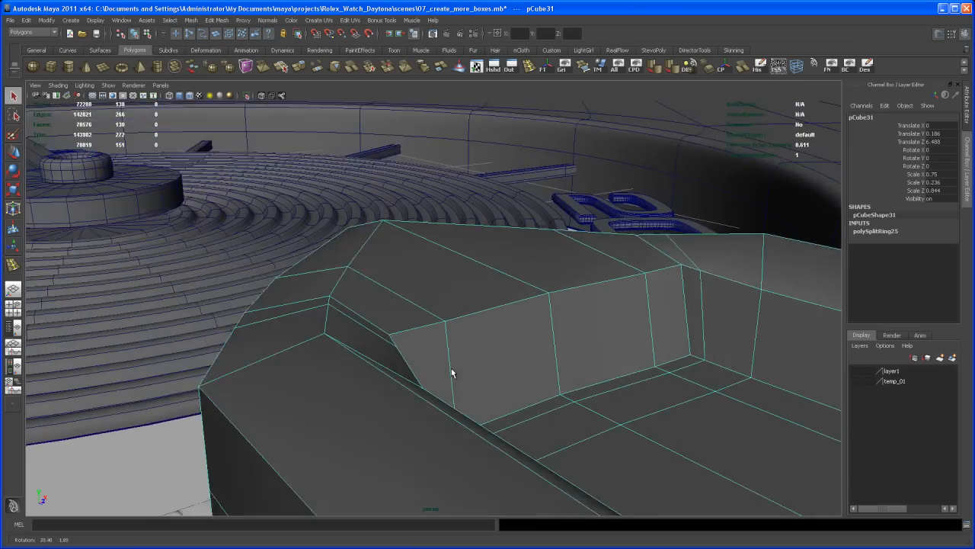
pyautogui.moveTo(451, 371); pyautogui.dragTo(481, 391)
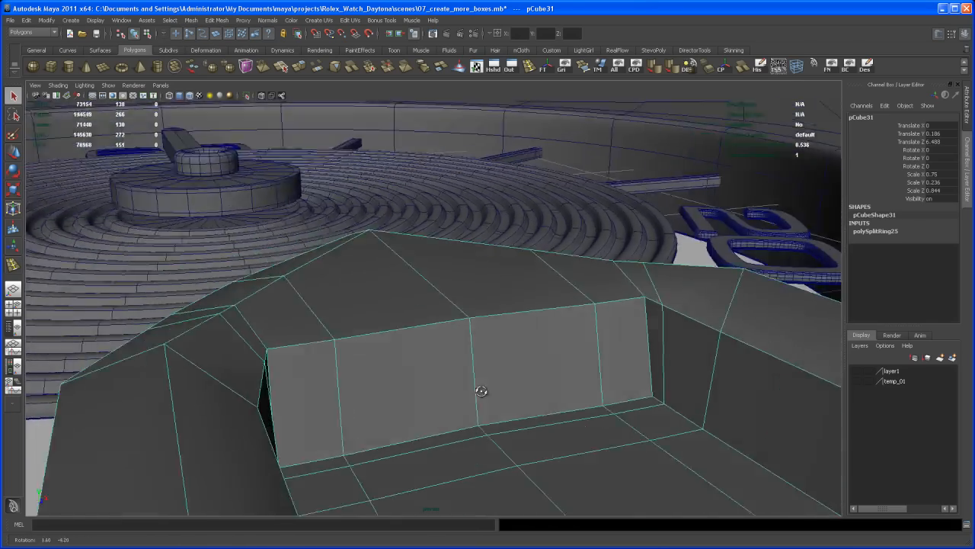
pyautogui.moveTo(482, 390); pyautogui.dragTo(541, 381)
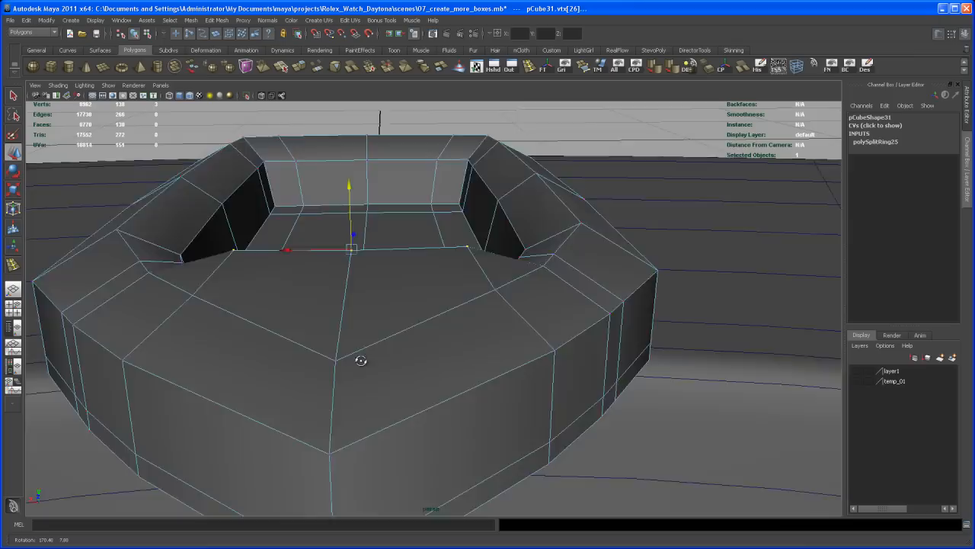
# Step: Preview the bezel smoothed while looking down into it to check the tightened inner bow rim
pyautogui.press('3')
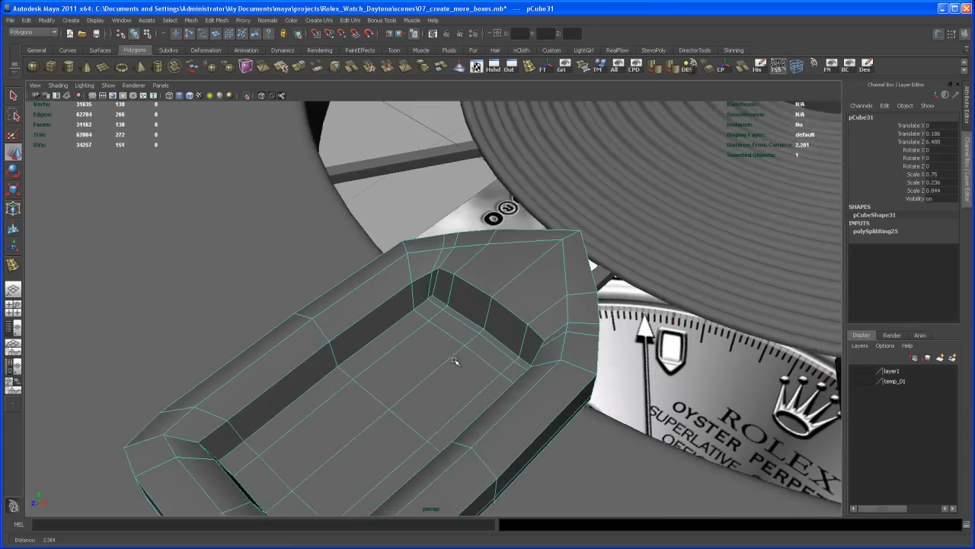
pyautogui.moveTo(456, 362); pyautogui.dragTo(526, 330)
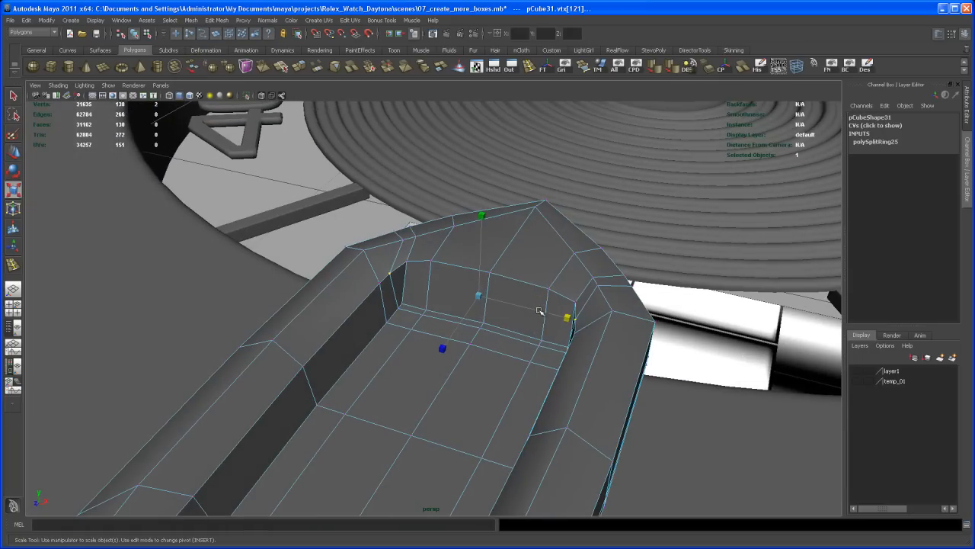
pyautogui.press('3')
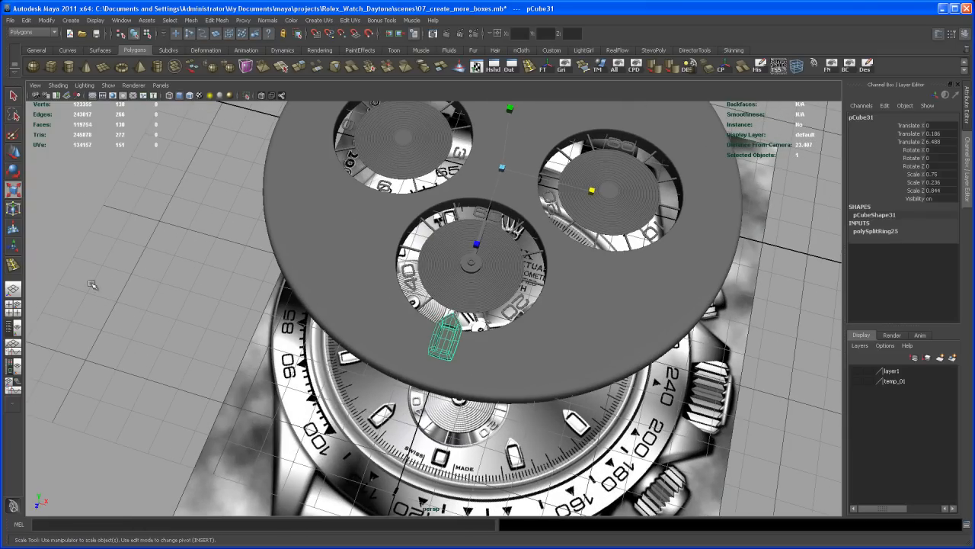
# Step: Frame the boat-shaped hour marker up close for vertex editing
pyautogui.press('space')
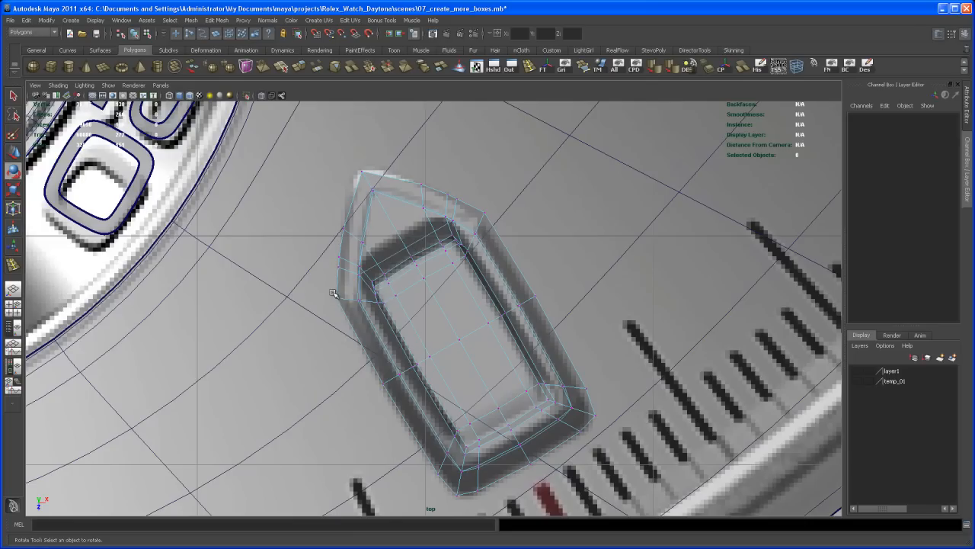
# Step: Pull the tip vertex to refine the marker's pointed bow
pyautogui.click(387, 313)
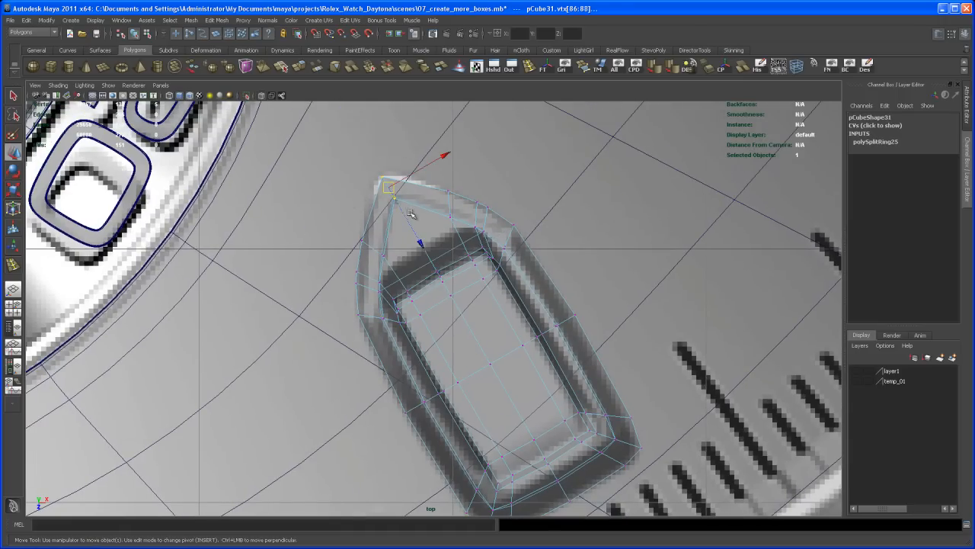
pyautogui.moveTo(419, 213); pyautogui.dragTo(417, 237)
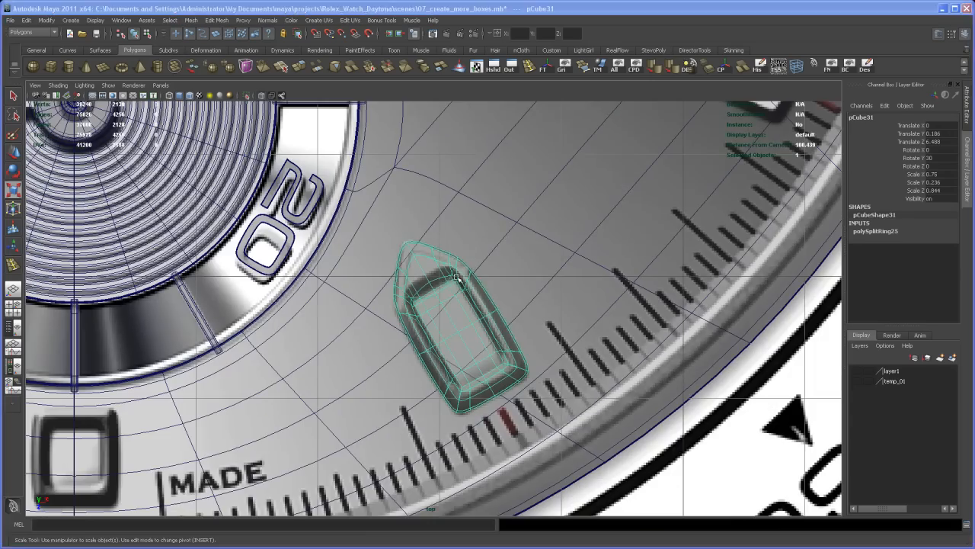
# Step: Return to a full view of the watch and list the Edit menu commands
pyautogui.press('space')
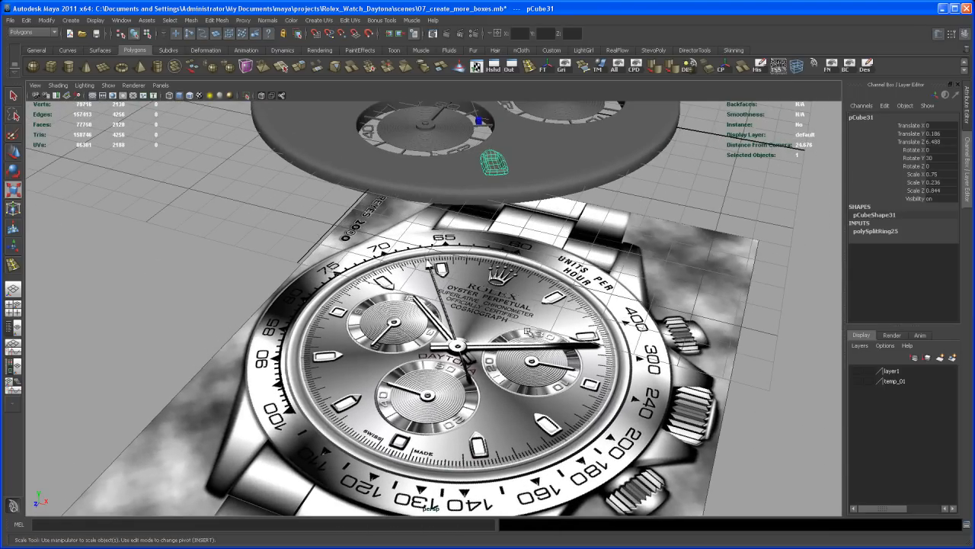
pyautogui.moveTo(542, 408)
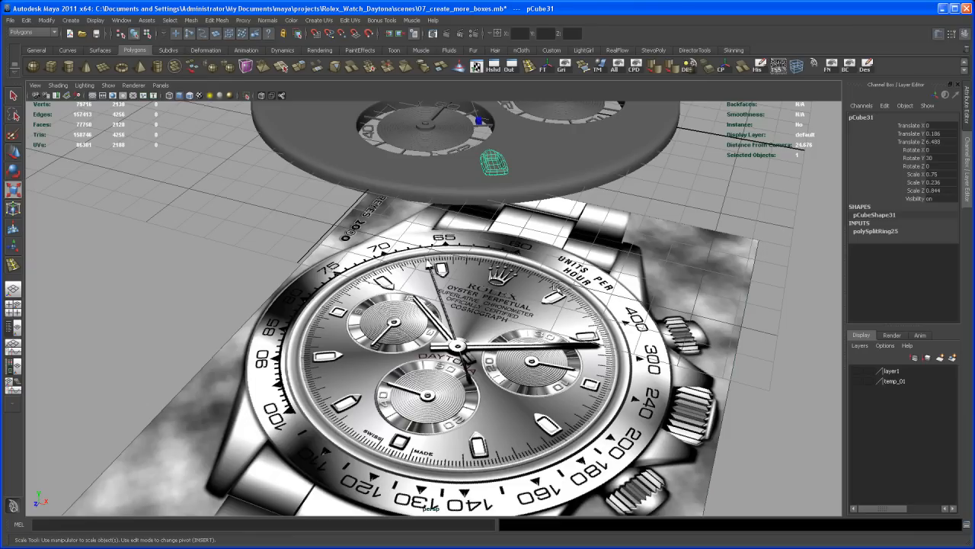
pyautogui.moveTo(372, 408)
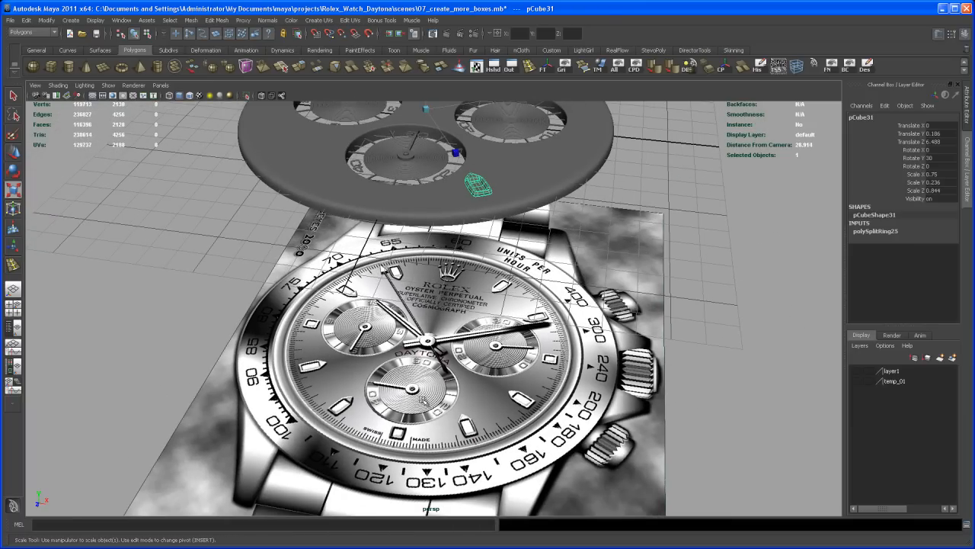
pyautogui.click(26, 20)
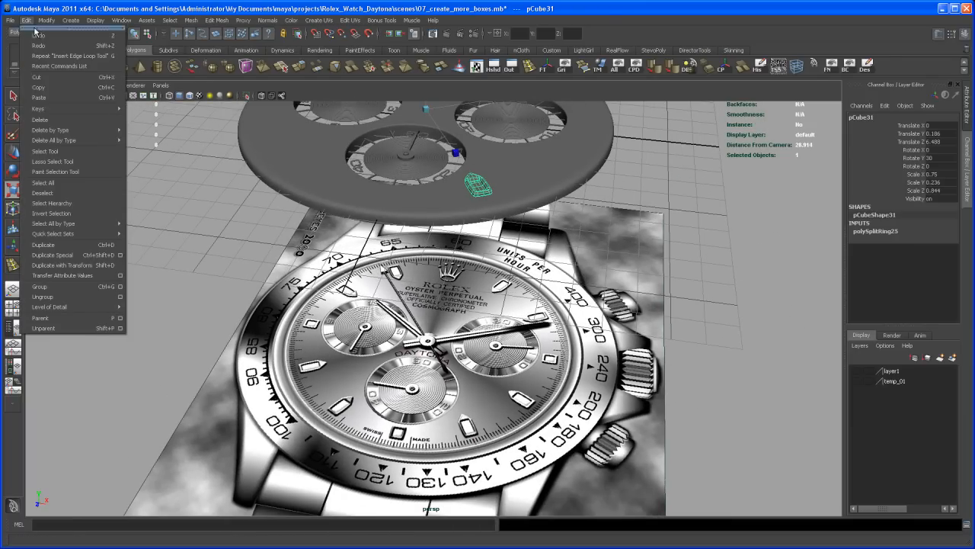
pyautogui.moveTo(53, 254)
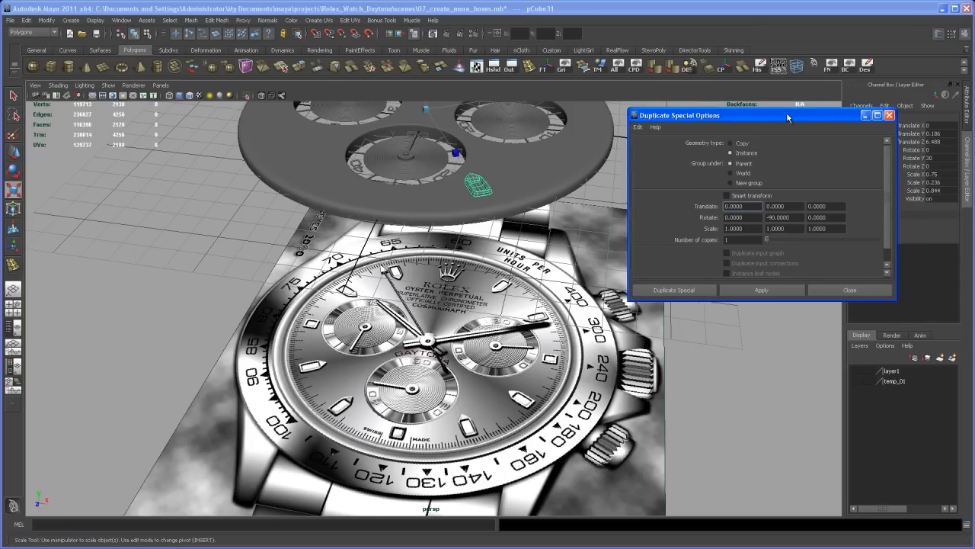
# Step: Configure Duplicate Special for Instance geometry grouped under a New group
pyautogui.moveTo(790, 116); pyautogui.dragTo(796, 119)
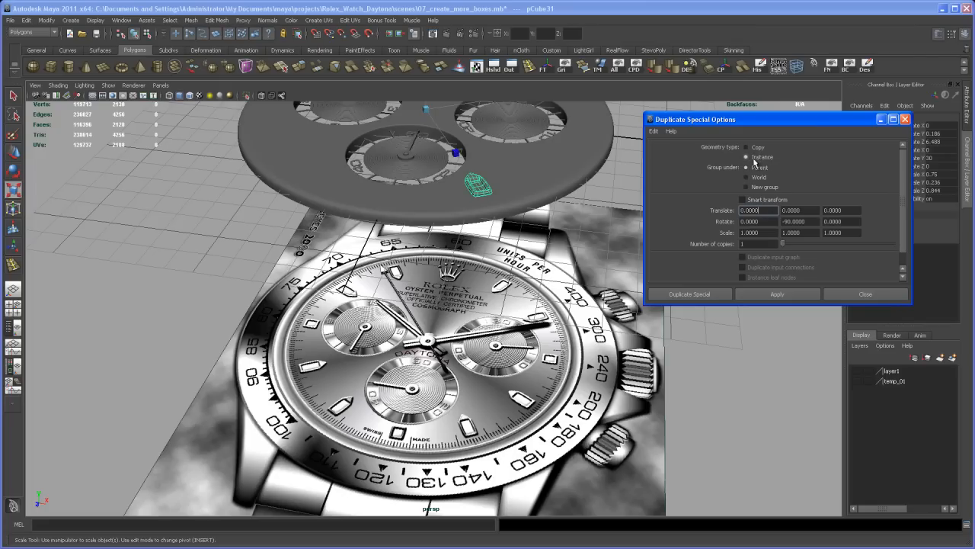
pyautogui.click(747, 166)
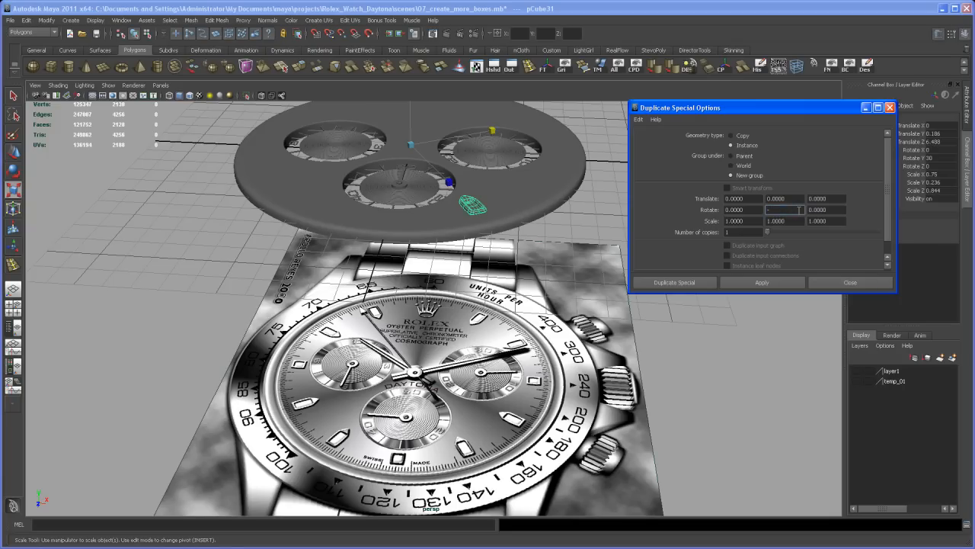
# Step: Apply instanced copies of the boat marker at Rotate Y -30 and 120 degrees
pyautogui.write('-30')
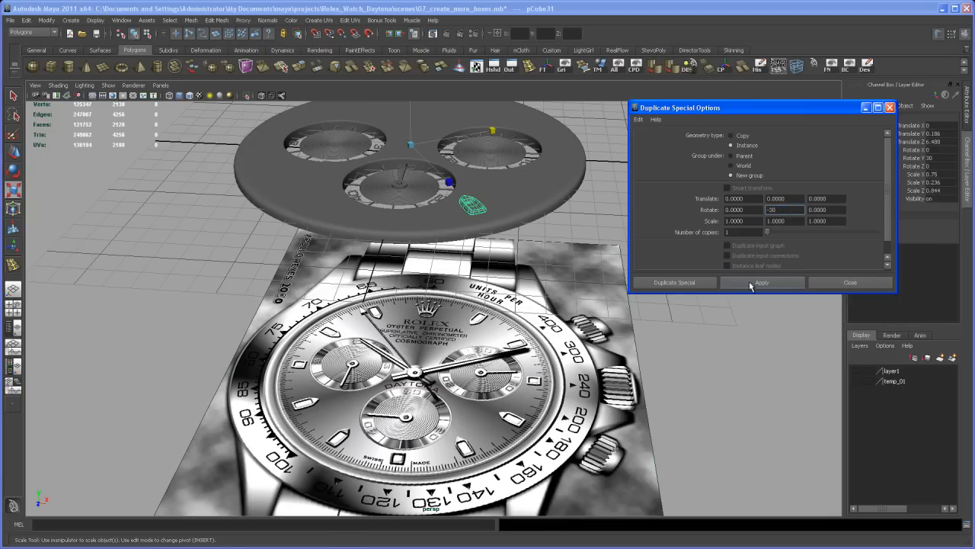
pyautogui.click(762, 282)
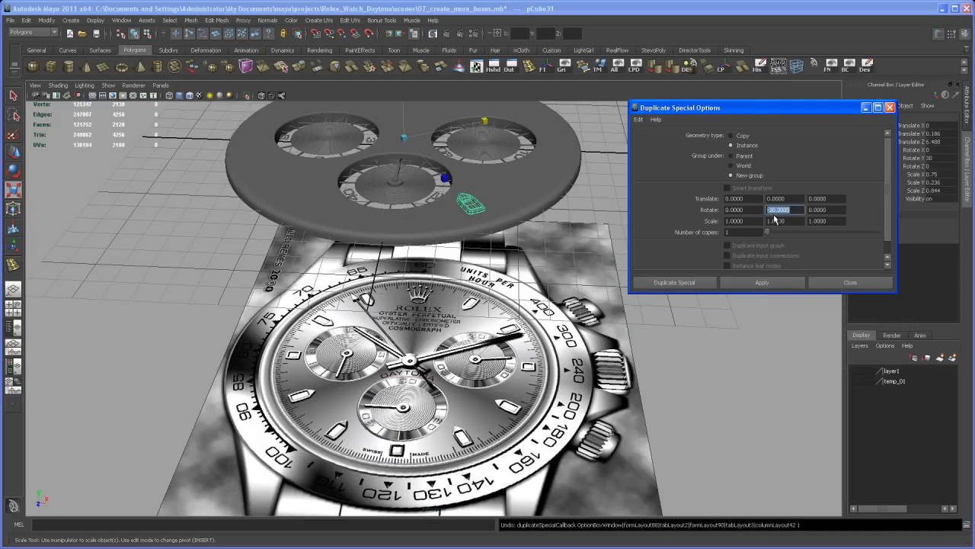
pyautogui.click(762, 282)
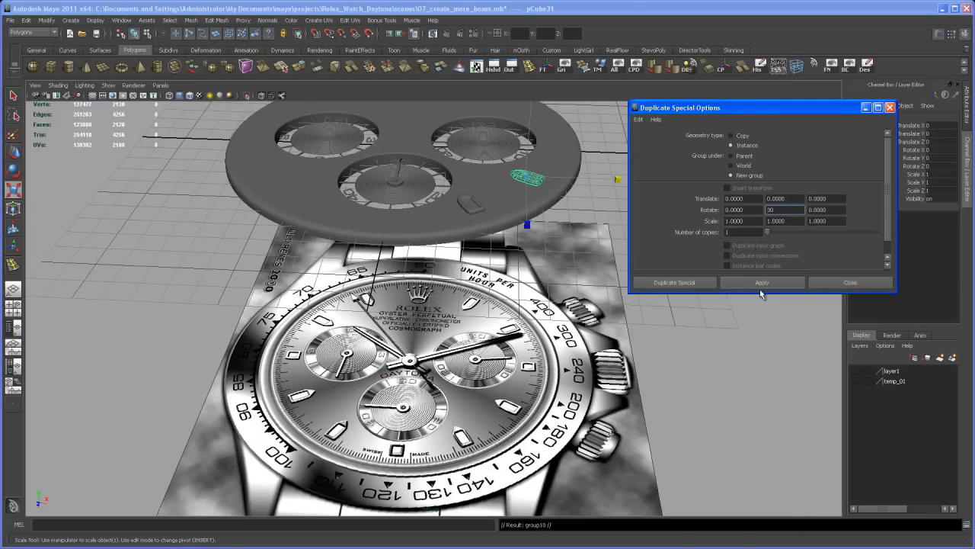
pyautogui.click(762, 282)
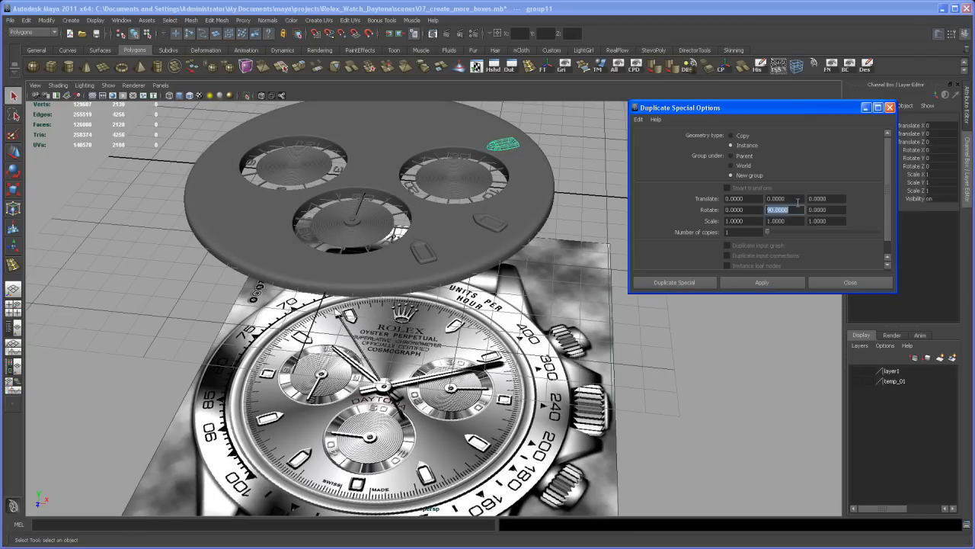
pyautogui.write('120')
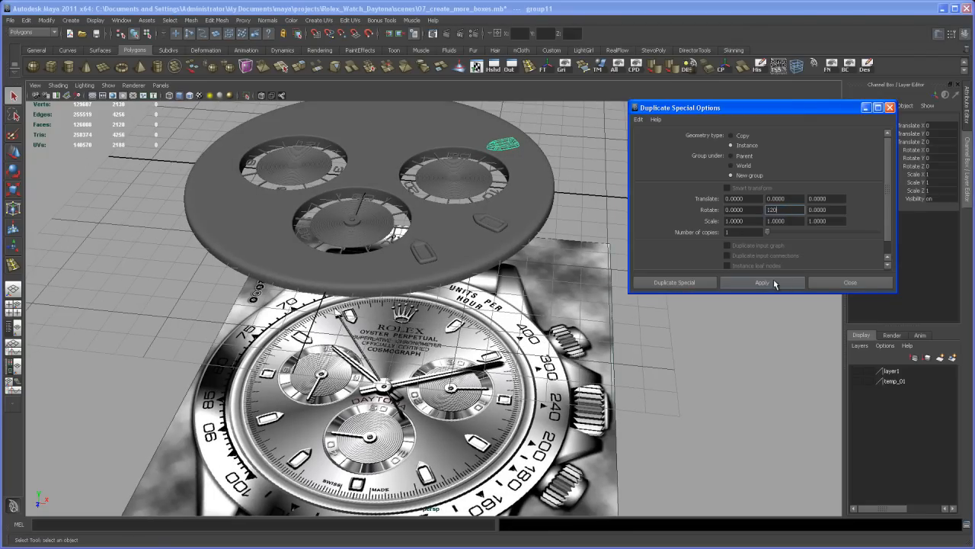
pyautogui.click(762, 282)
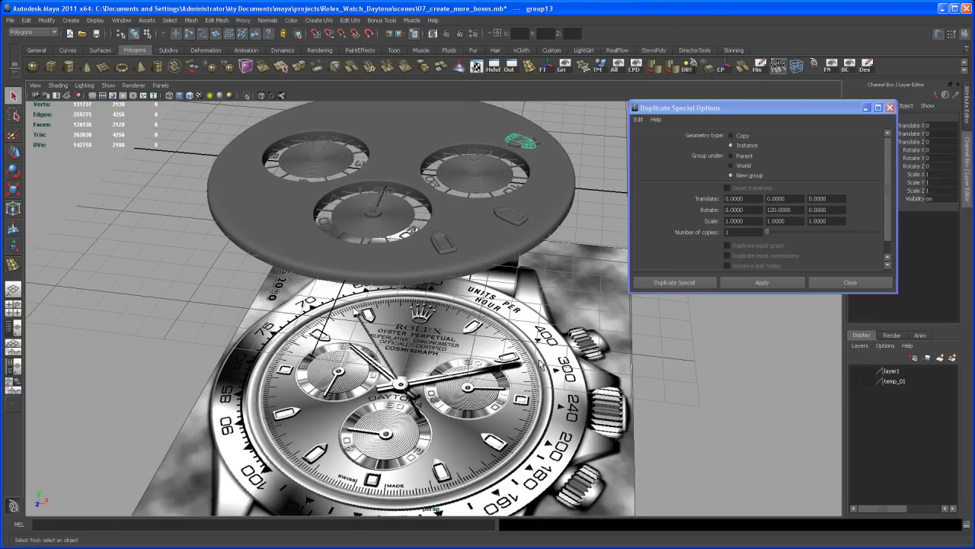
# Step: Apply further instances at Rotate Y 180 and 30, completing the ring of hour markers
pyautogui.click(762, 282)
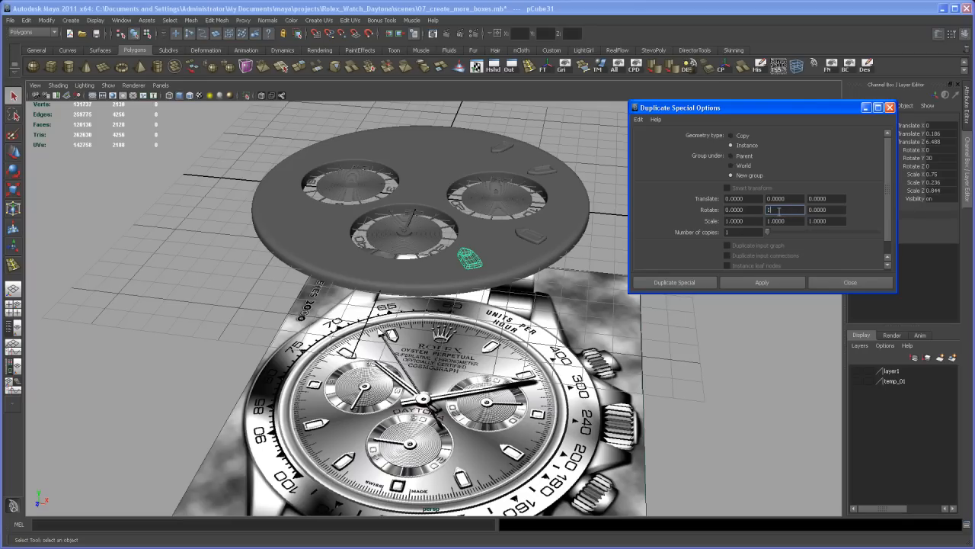
pyautogui.write('180')
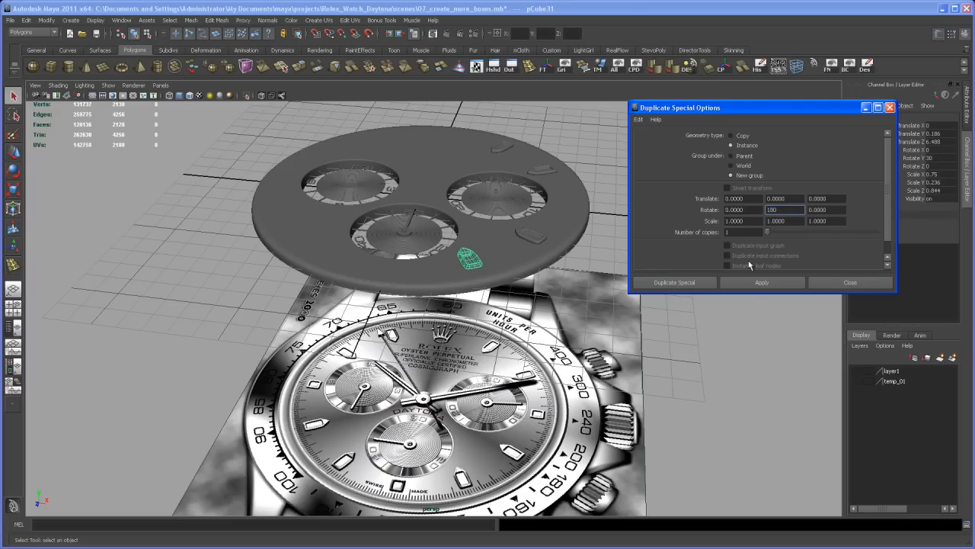
pyautogui.click(762, 282)
pyautogui.write('210')
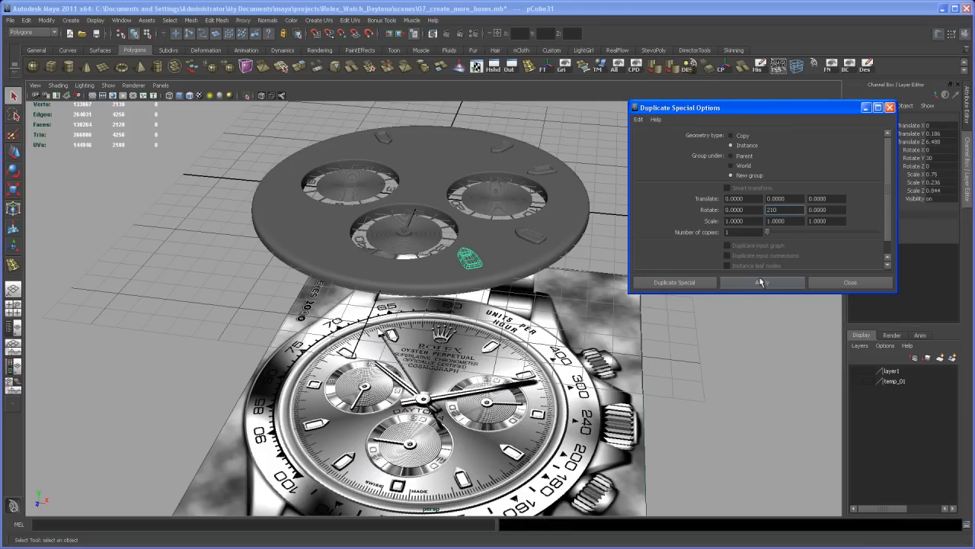
pyautogui.click(762, 282)
pyautogui.write('270')
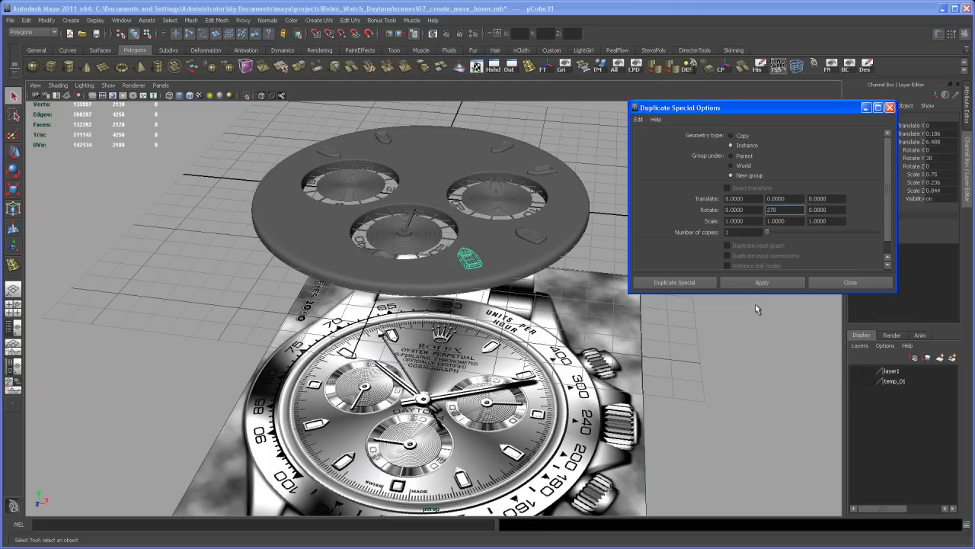
pyautogui.click(762, 281)
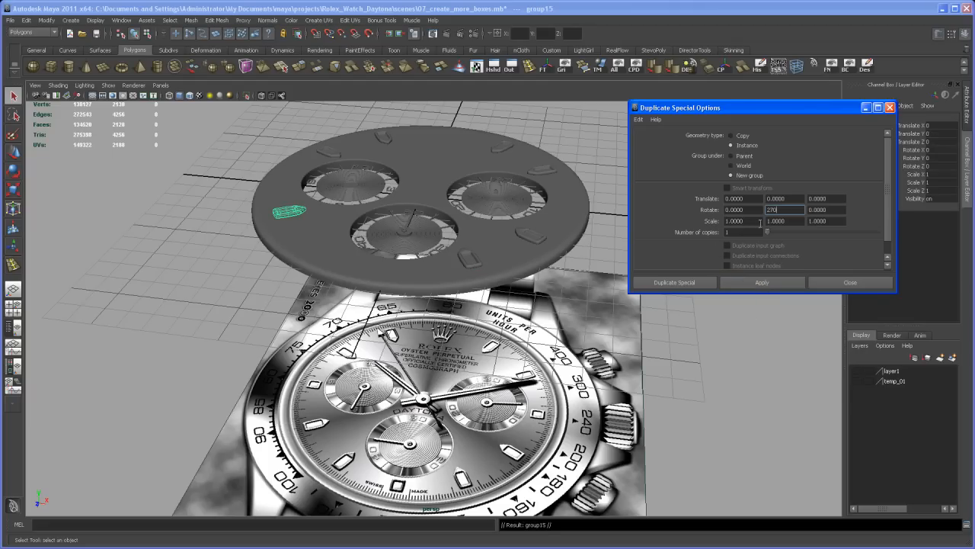
pyautogui.click(762, 282)
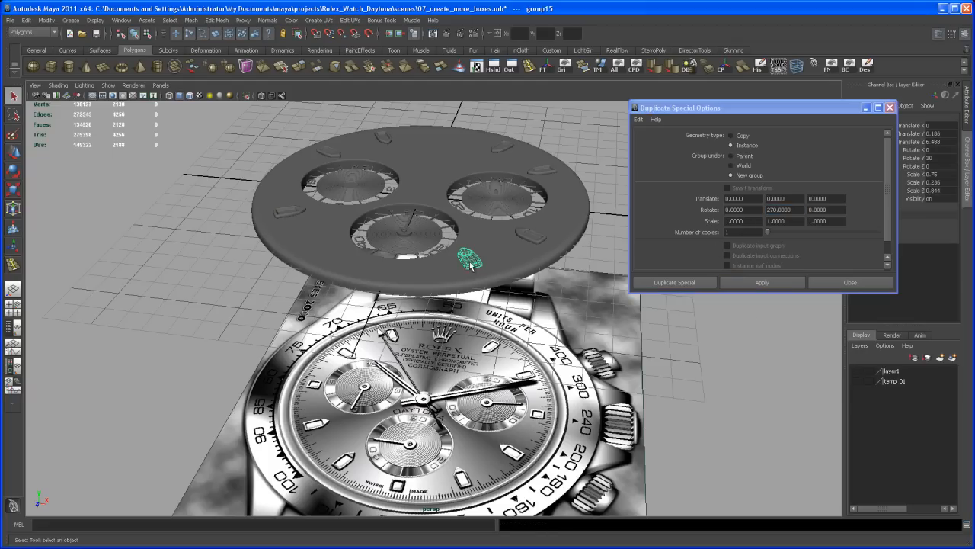
pyautogui.write('300')
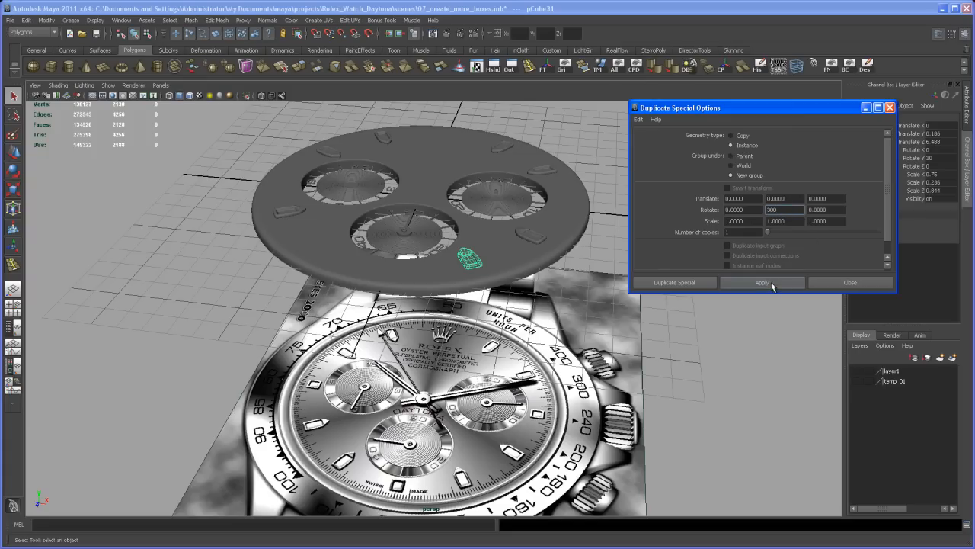
pyautogui.click(762, 282)
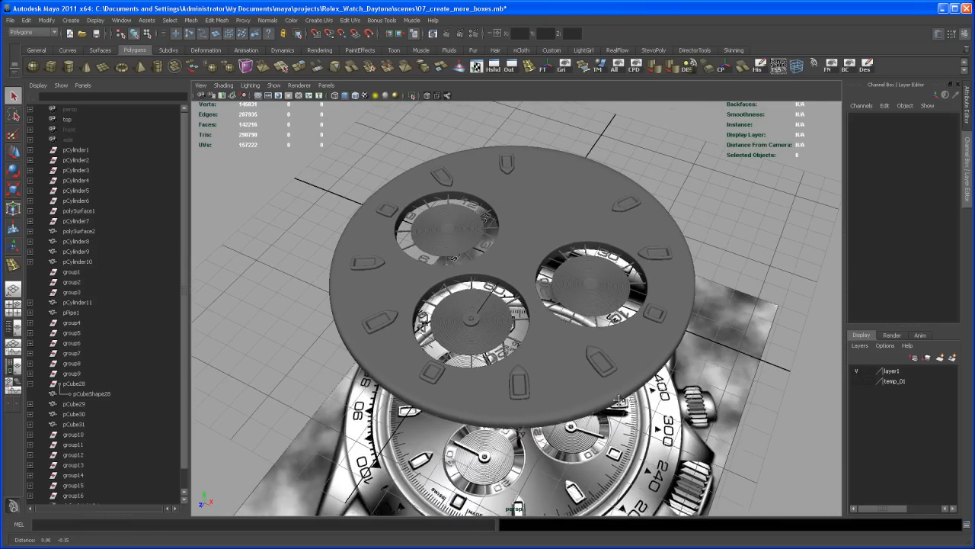
# Step: Orbit the view around the finished dial ringed with boat-shaped bezels
pyautogui.moveTo(518, 320); pyautogui.dragTo(518, 228)
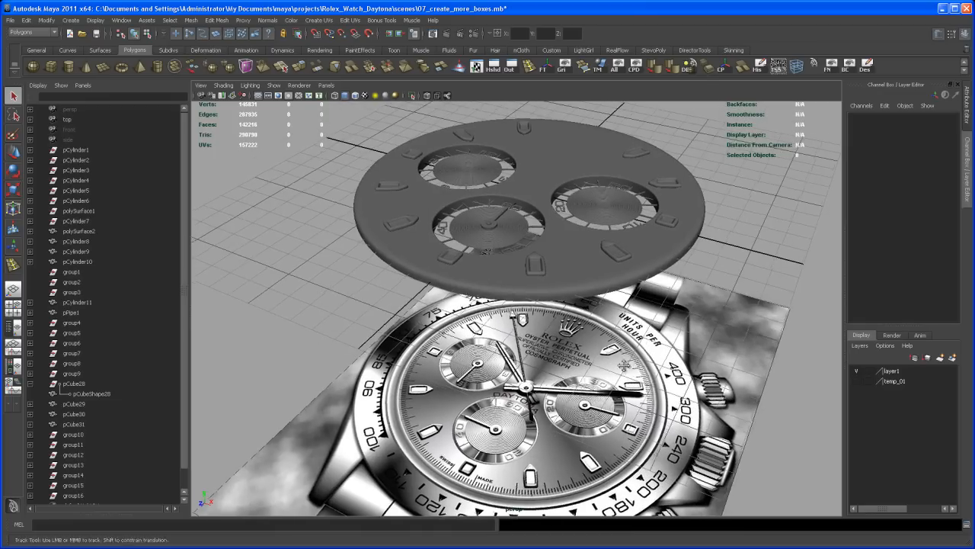